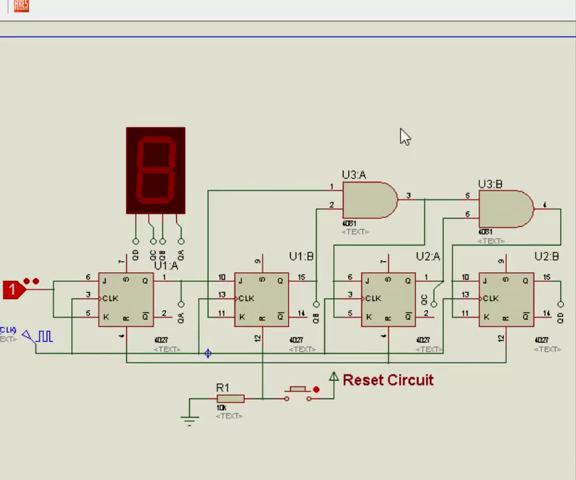
{"action": "mouse_move", "coordinate": [293, 166]}
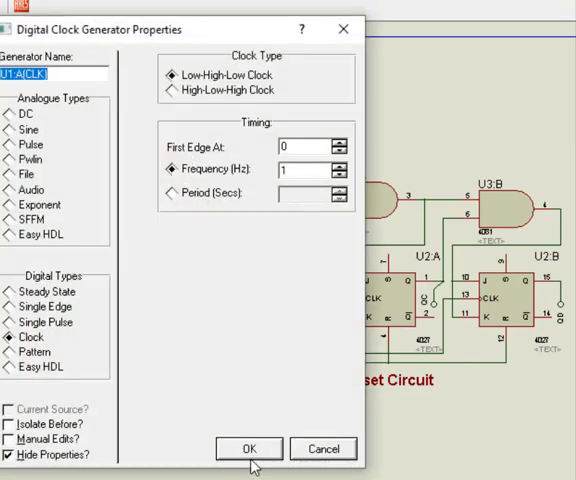
Confirm the clock generator as a 1 Hz Low-High-Low clock with OK
{"action": "left_click", "coordinate": [248, 448]}
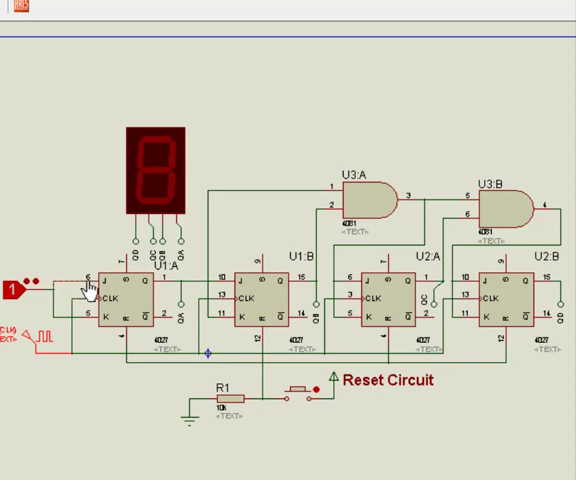
{"action": "mouse_move", "coordinate": [195, 290]}
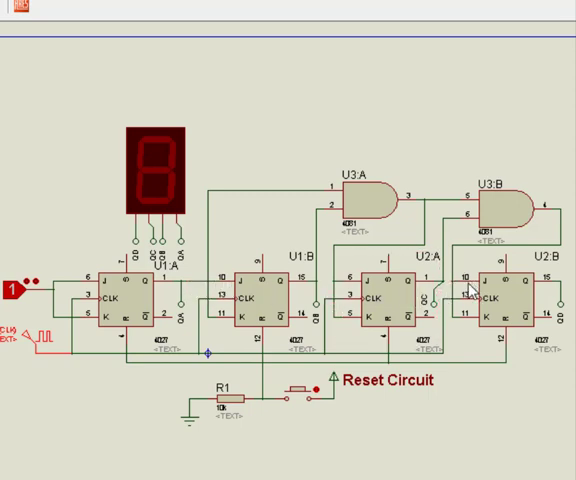
{"action": "mouse_move", "coordinate": [305, 239]}
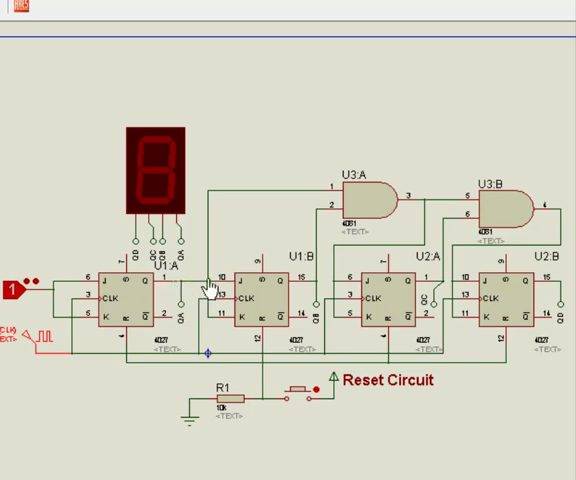
{"action": "mouse_move", "coordinate": [440, 305]}
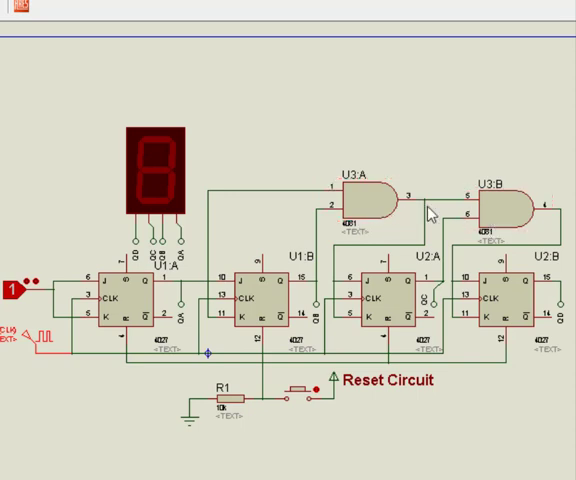
{"action": "left_click", "coordinate": [490, 217]}
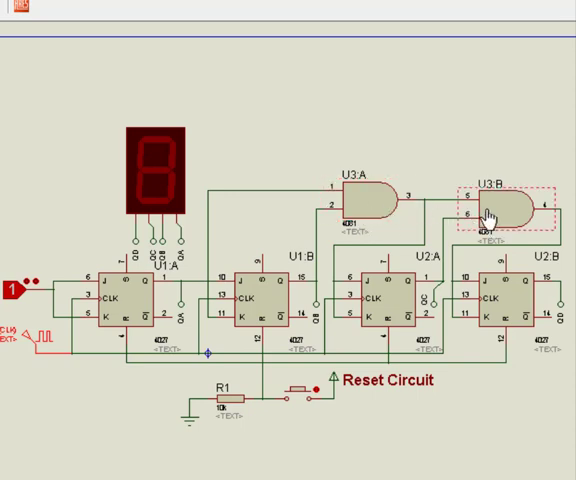